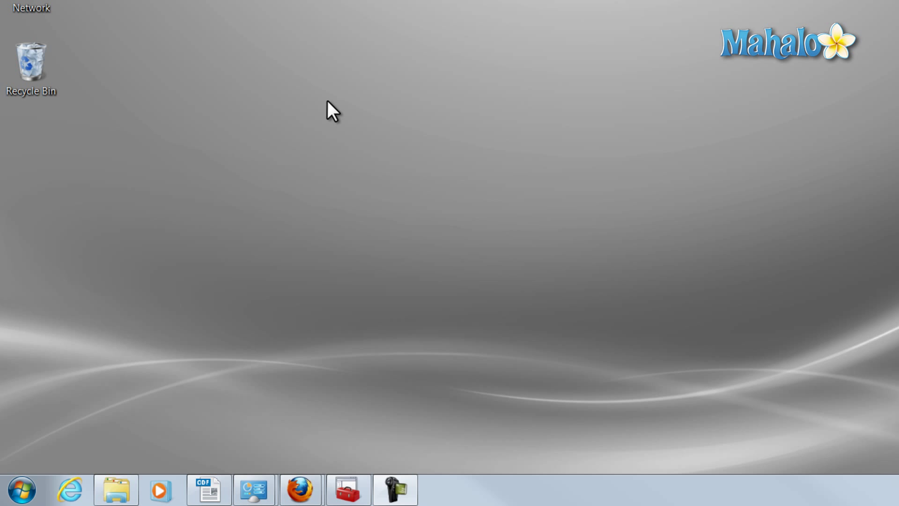
{"action": "mouse_move", "coordinate": [325, 193]}
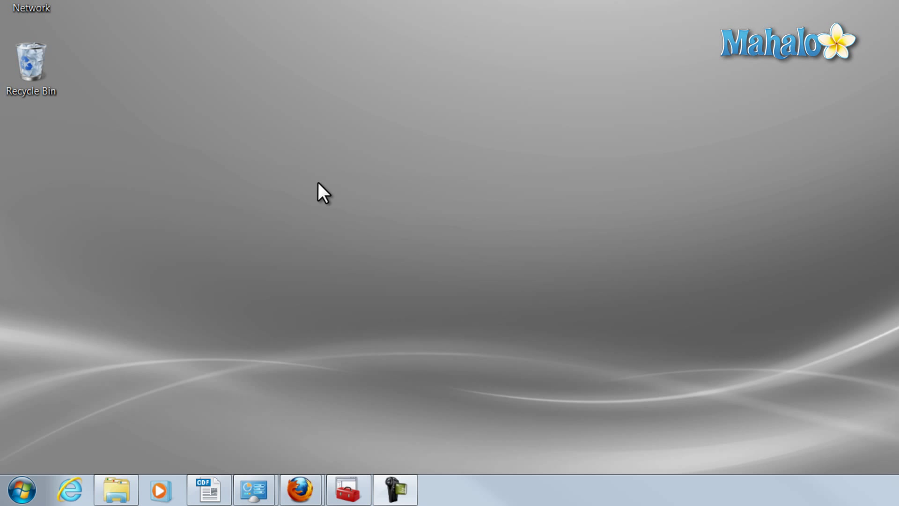
{"action": "mouse_move", "coordinate": [314, 464]}
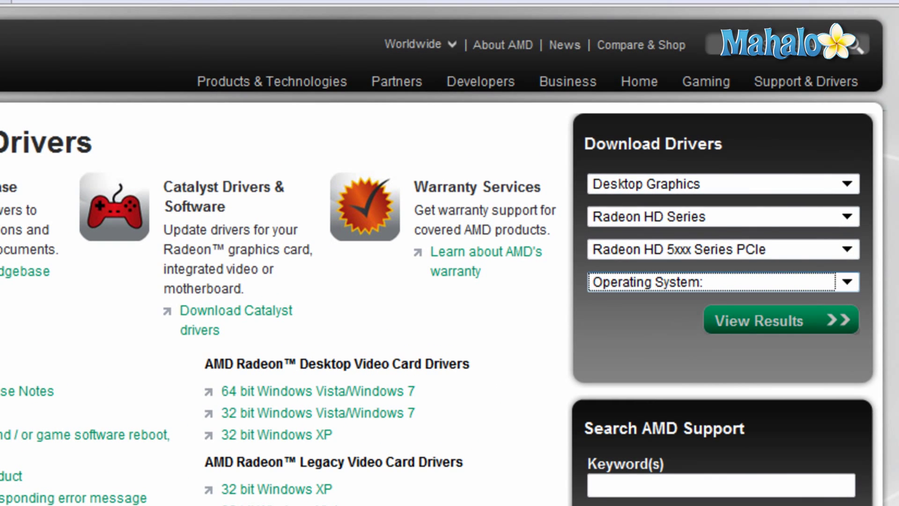
- Open the Operating System dropdown in AMD's Radeon HD 5xxx Series PCIe driver finder
{"action": "left_click", "coordinate": [721, 282]}
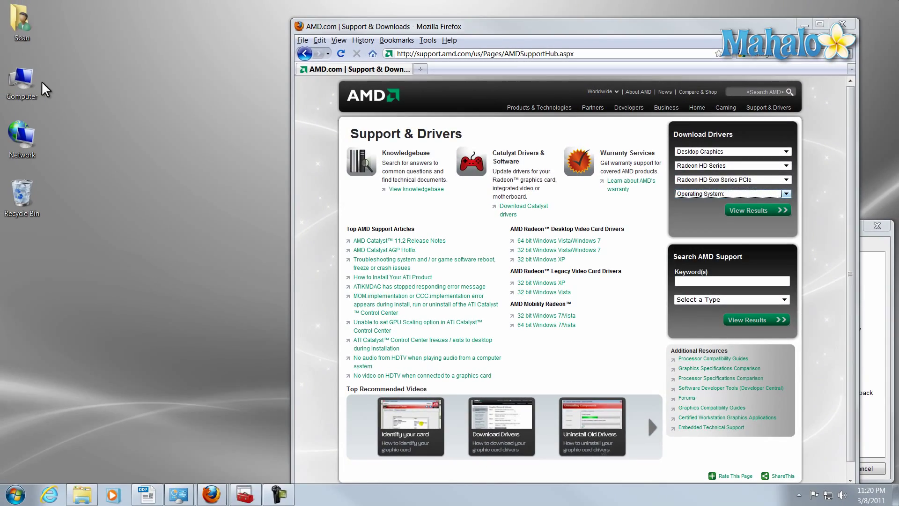
{"action": "right_click", "coordinate": [21, 80]}
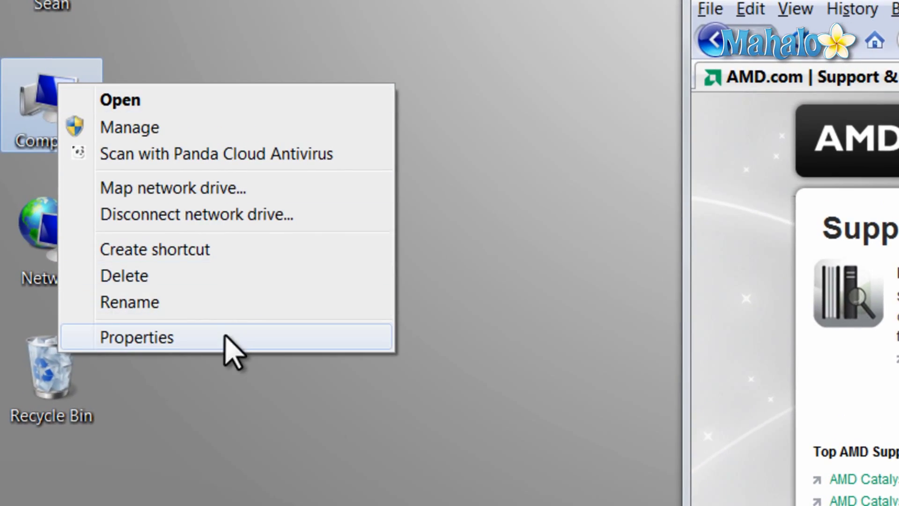
{"action": "left_click", "coordinate": [136, 337]}
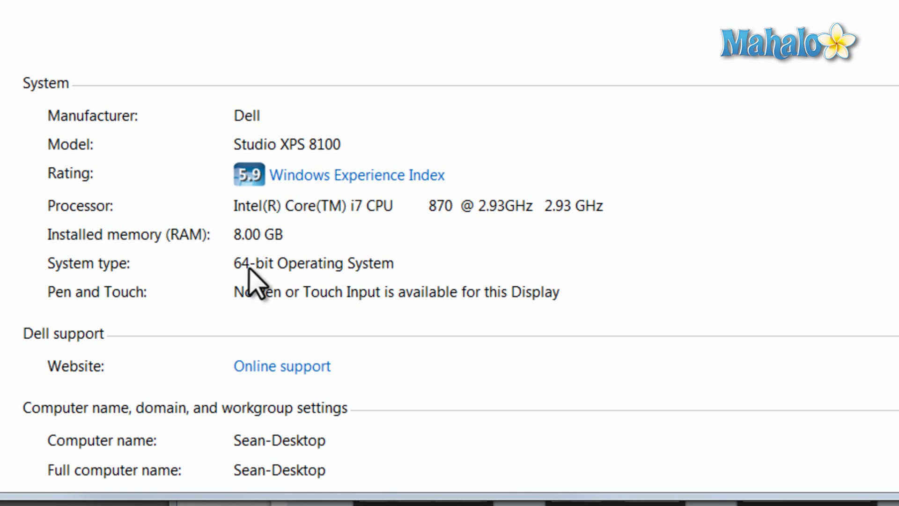
{"action": "mouse_move", "coordinate": [292, 278]}
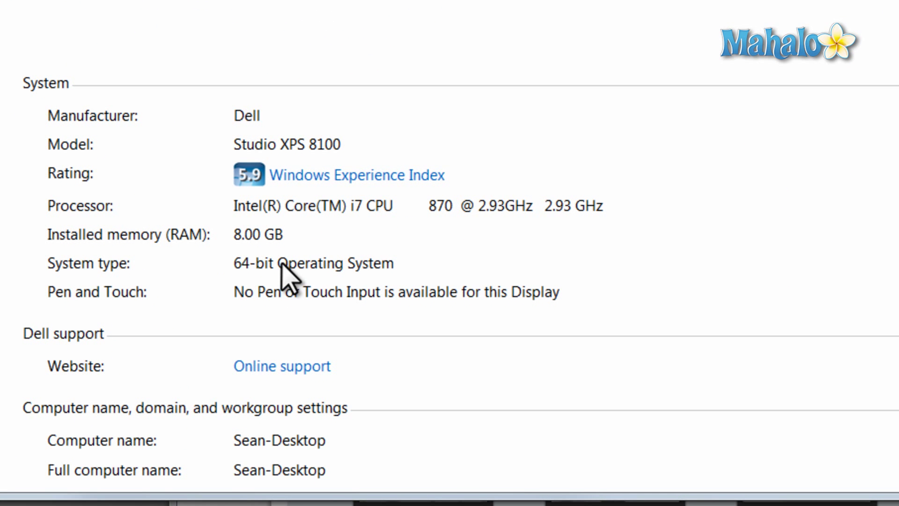
{"action": "mouse_move", "coordinate": [208, 273]}
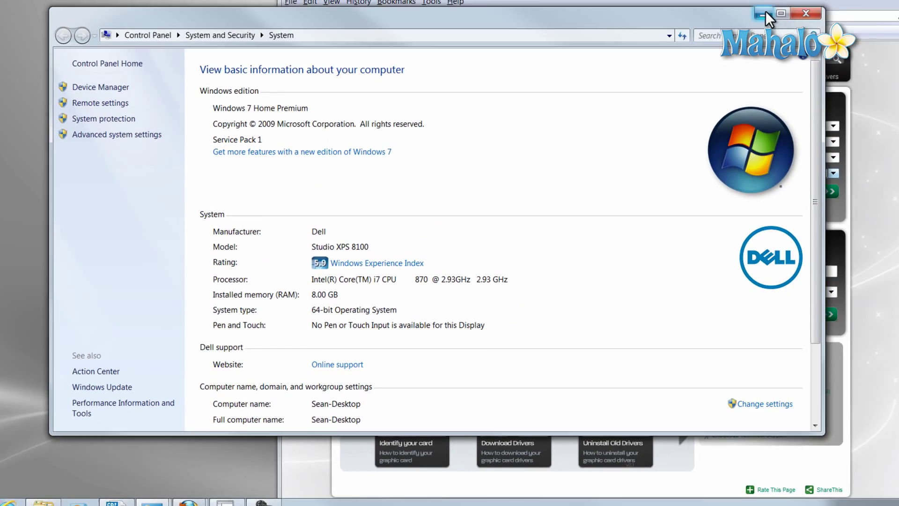
{"action": "left_click", "coordinate": [764, 13]}
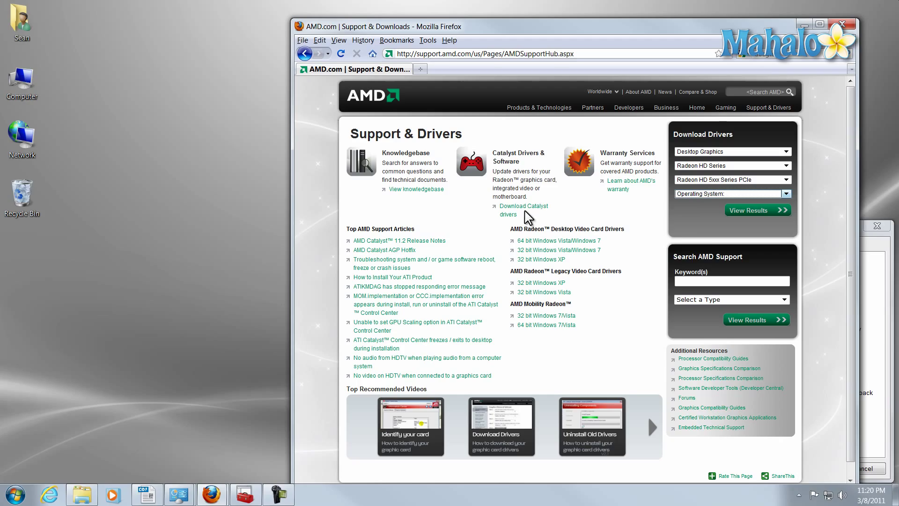
- Switch to Windows Update's optional updates and select the ATI Radeon HD 5700 Series display update
{"action": "left_click", "coordinate": [787, 193]}
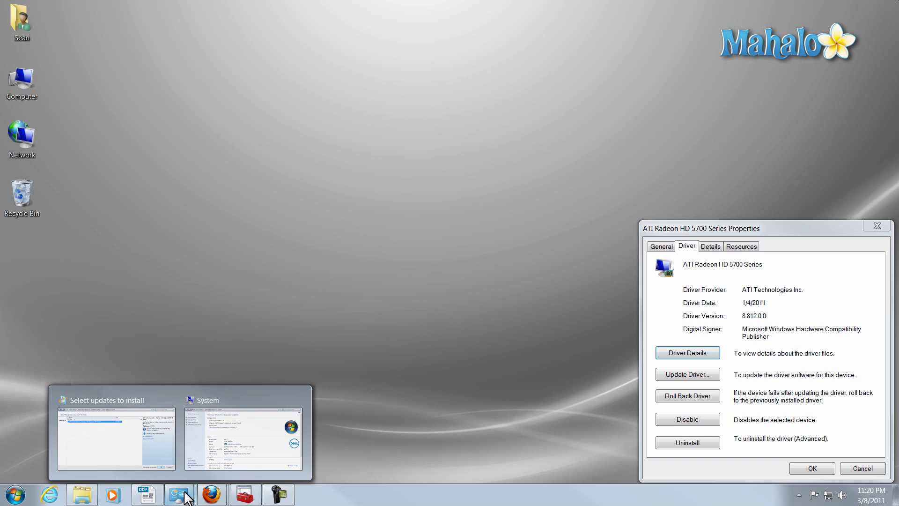
{"action": "left_click", "coordinate": [114, 439]}
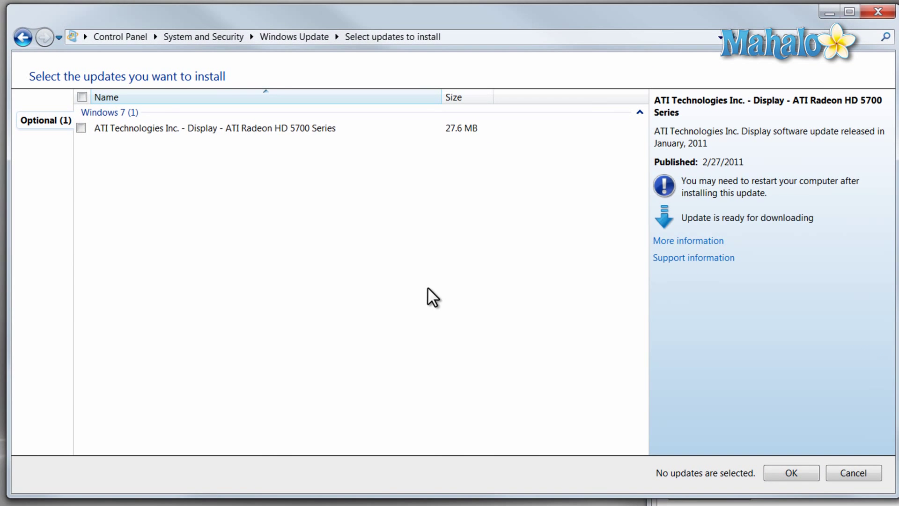
{"action": "left_click", "coordinate": [215, 128]}
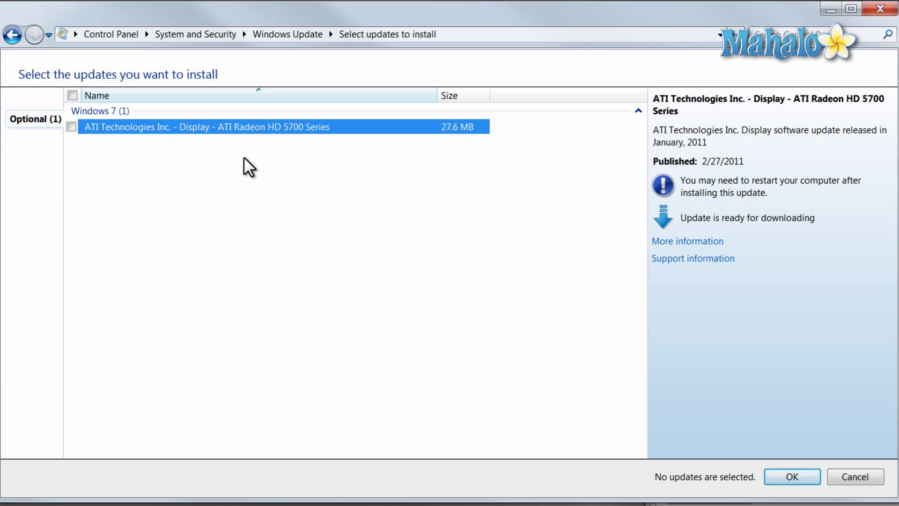
{"action": "mouse_move", "coordinate": [243, 138]}
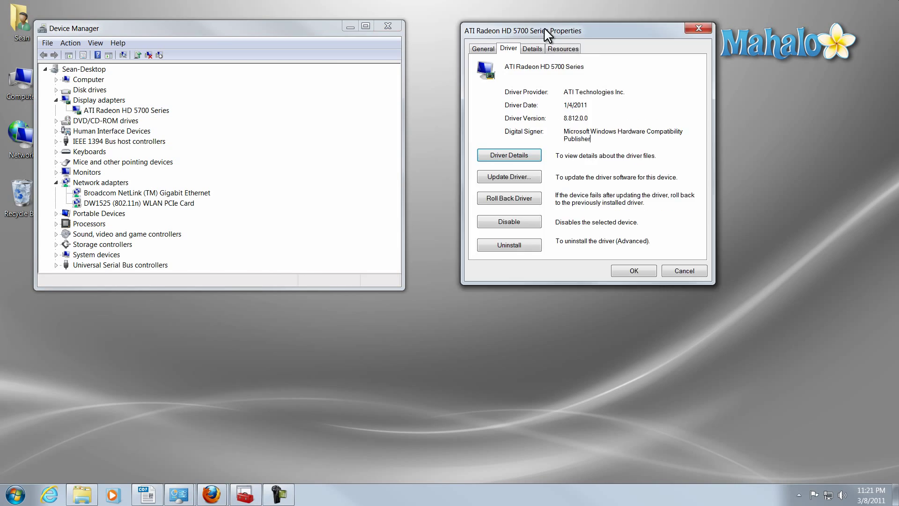
{"action": "left_click_drag", "start_coordinate": [521, 31], "coordinate": [284, 22]}
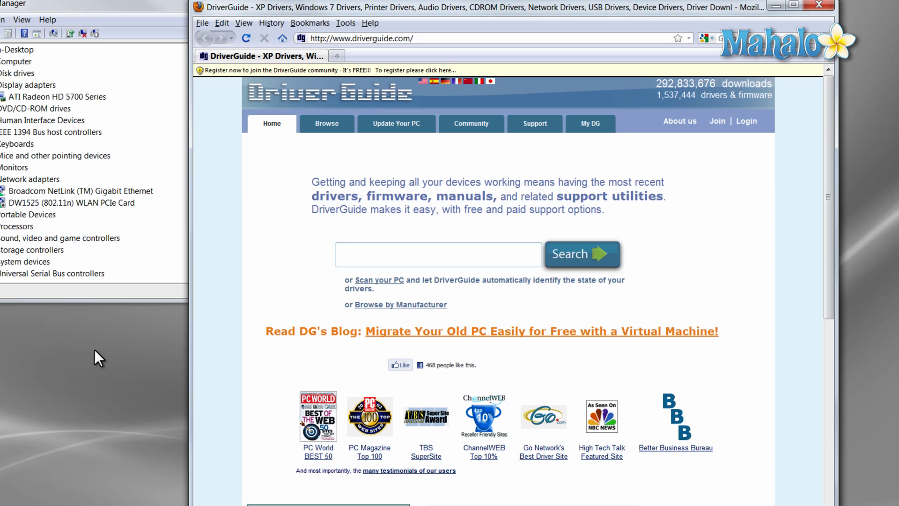
- Activate the empty search box on DriverGuide's home page
{"action": "left_click", "coordinate": [438, 254]}
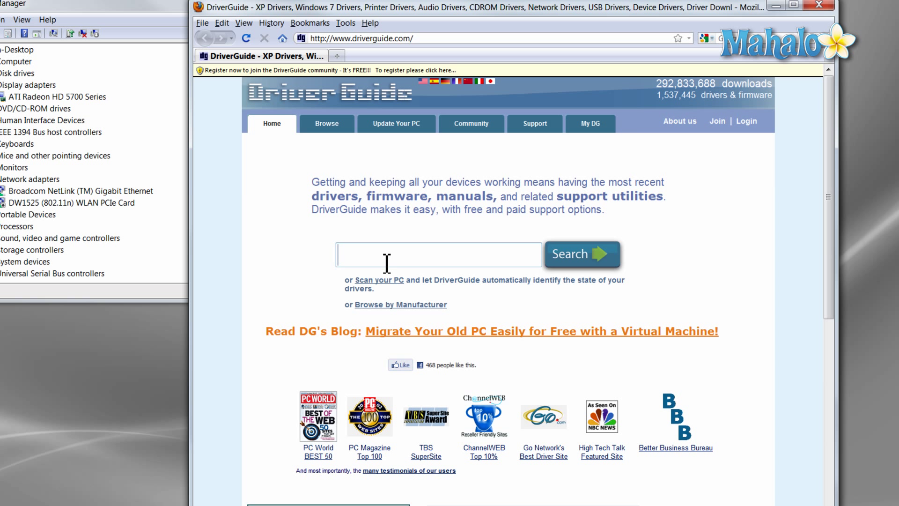
{"action": "left_click", "coordinate": [437, 254]}
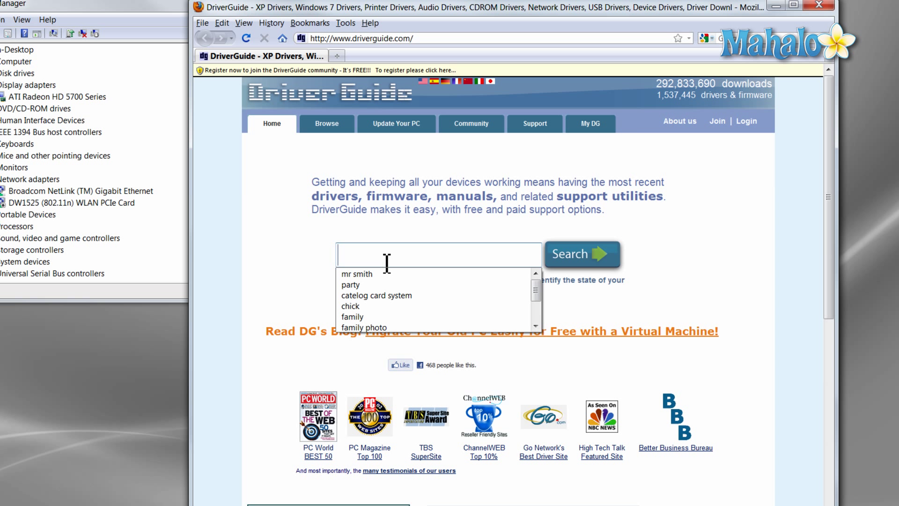